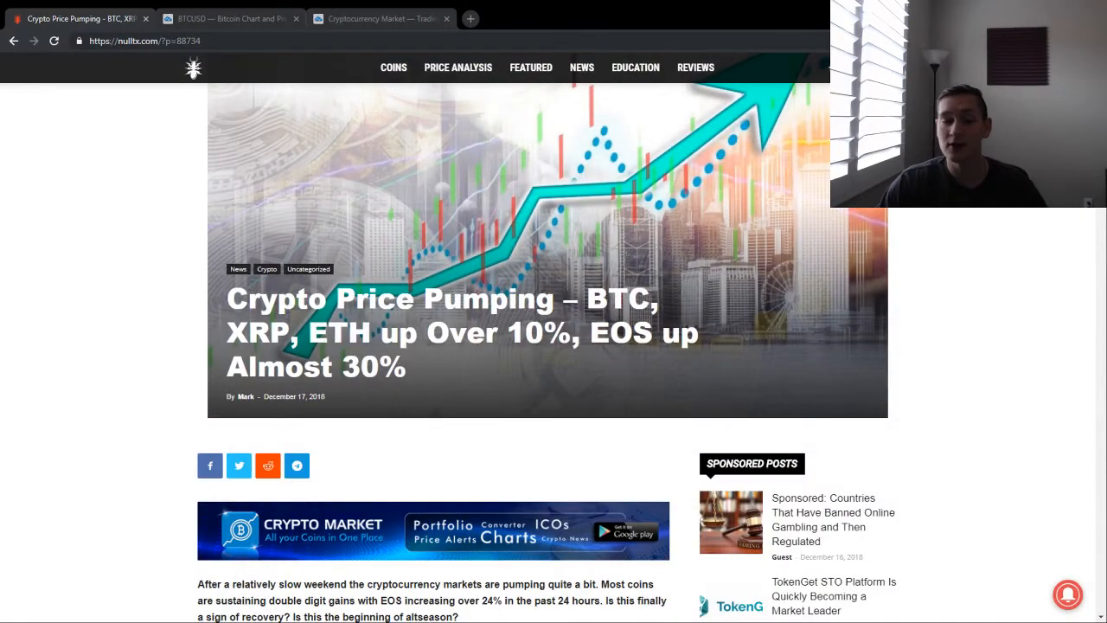
# Scroll the NullTX article to the opening paragraphs about EOS rising almost 30%
pyautogui.scroll(-3)
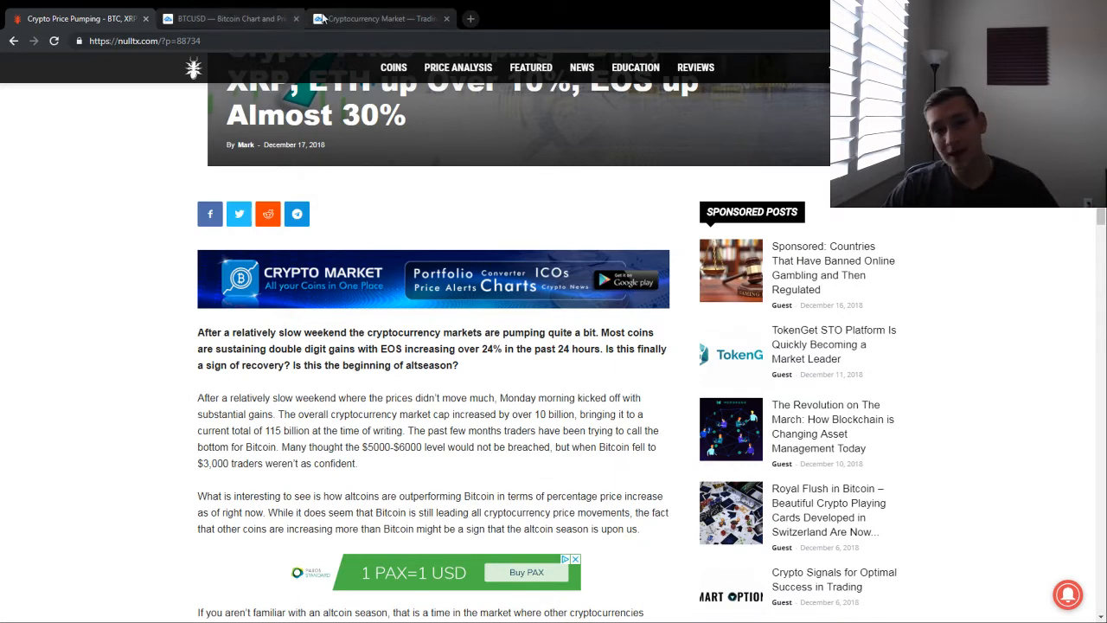
# Show the BTCUSD chart at the 1Y range, after briefly trying 6M
pyautogui.click(378, 18)
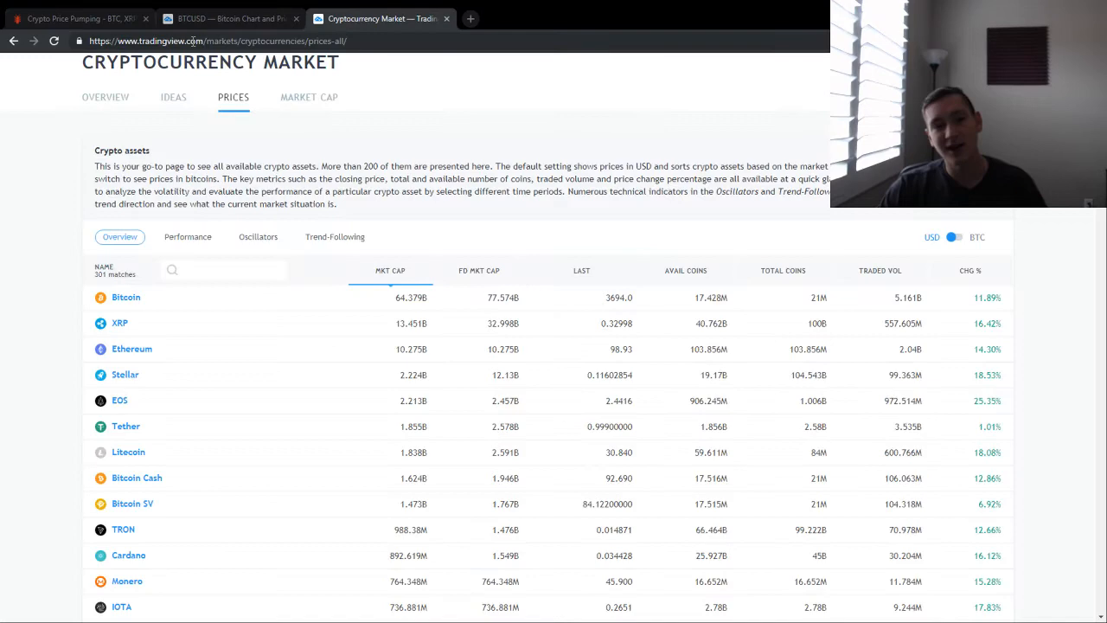
pyautogui.click(230, 18)
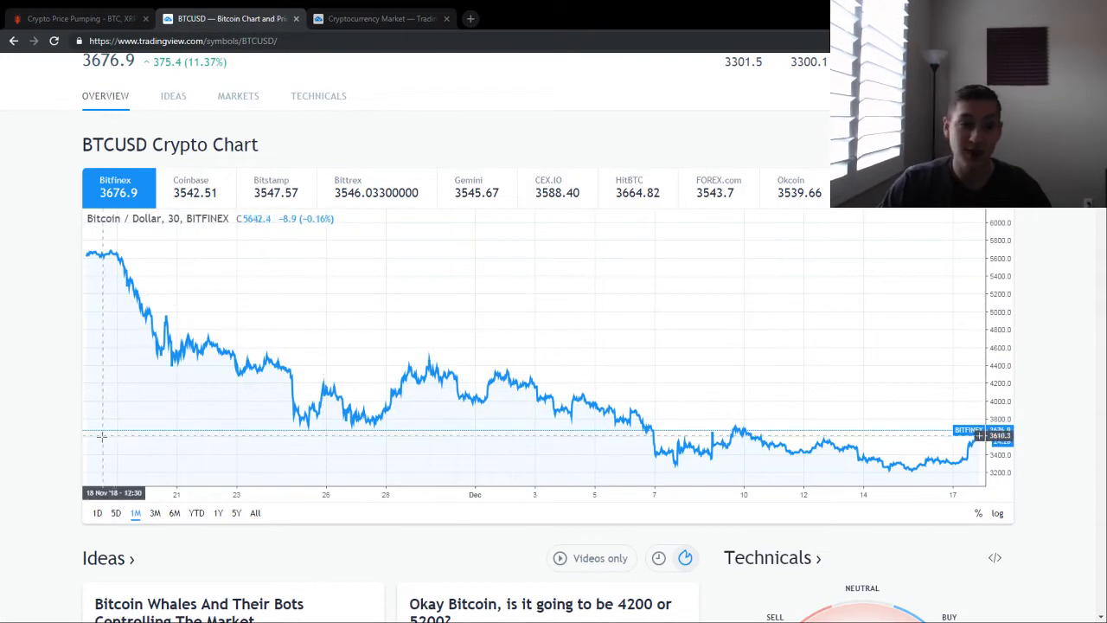
pyautogui.click(174, 512)
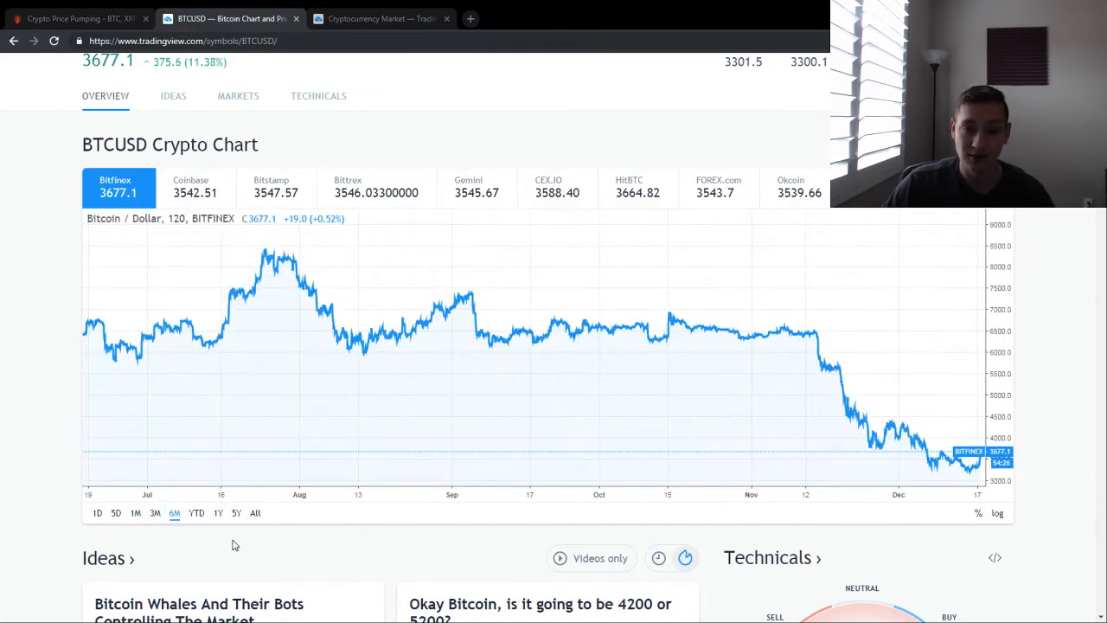
pyautogui.click(217, 512)
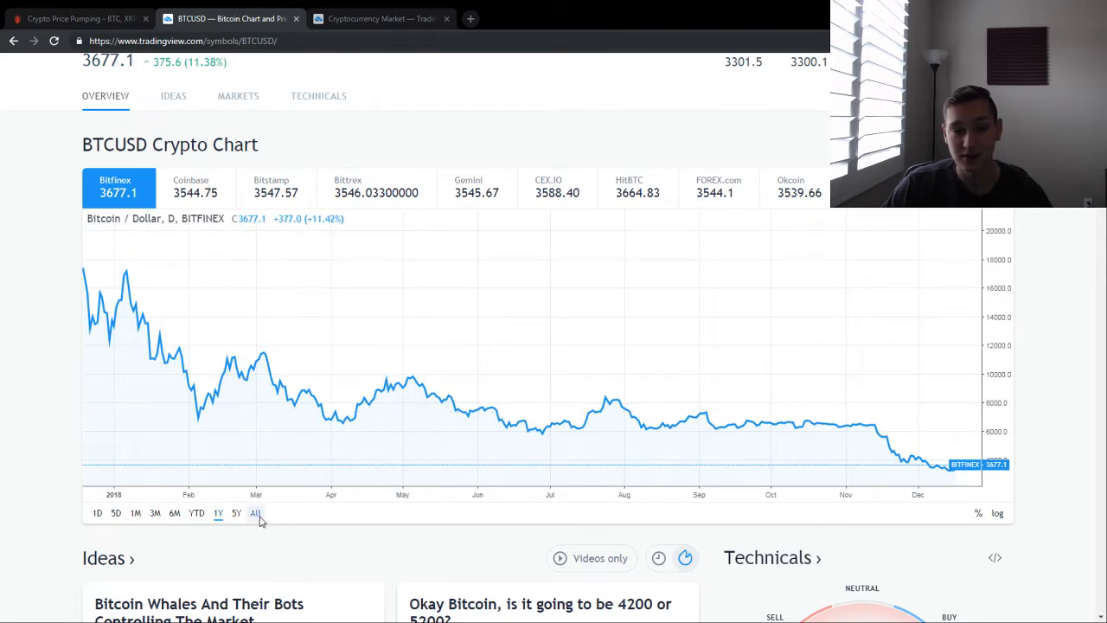
pyautogui.moveTo(640, 368)
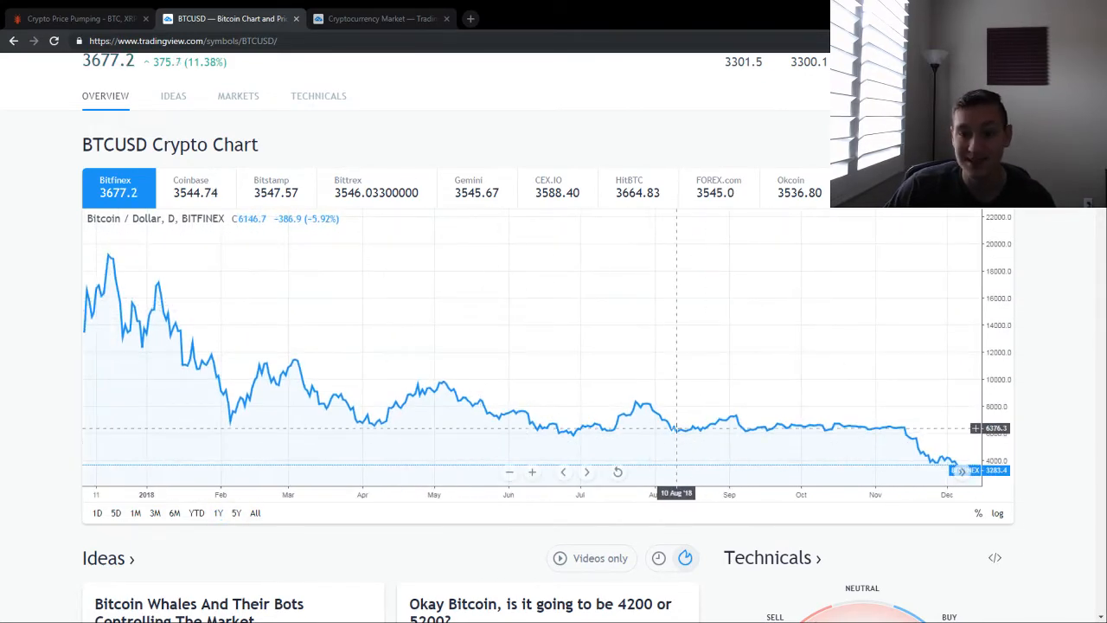
pyautogui.moveTo(904, 430)
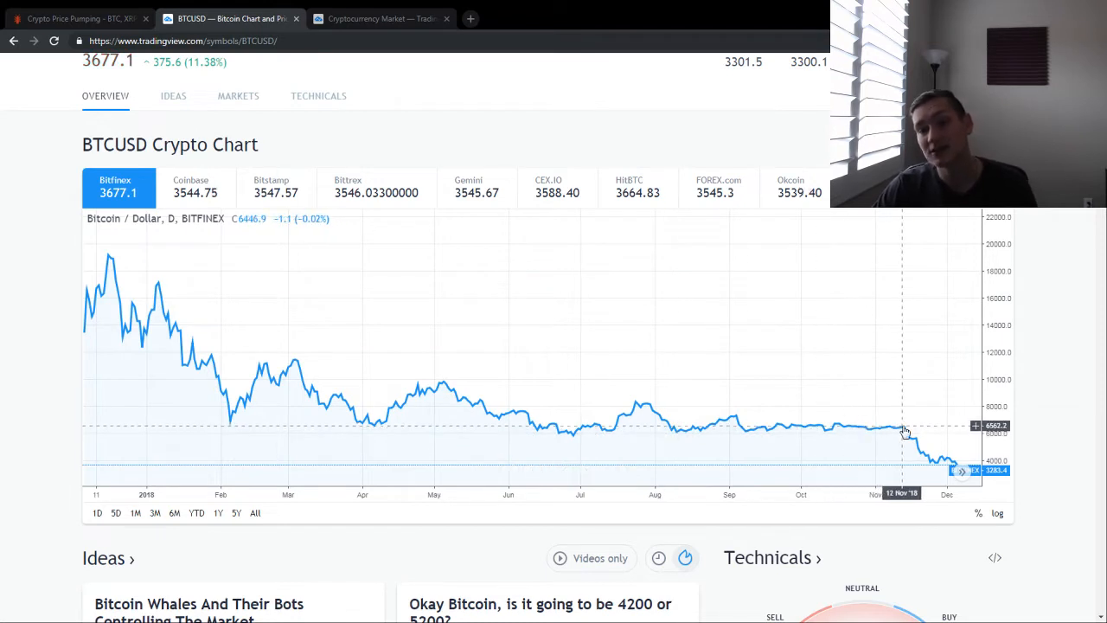
pyautogui.moveTo(667, 428)
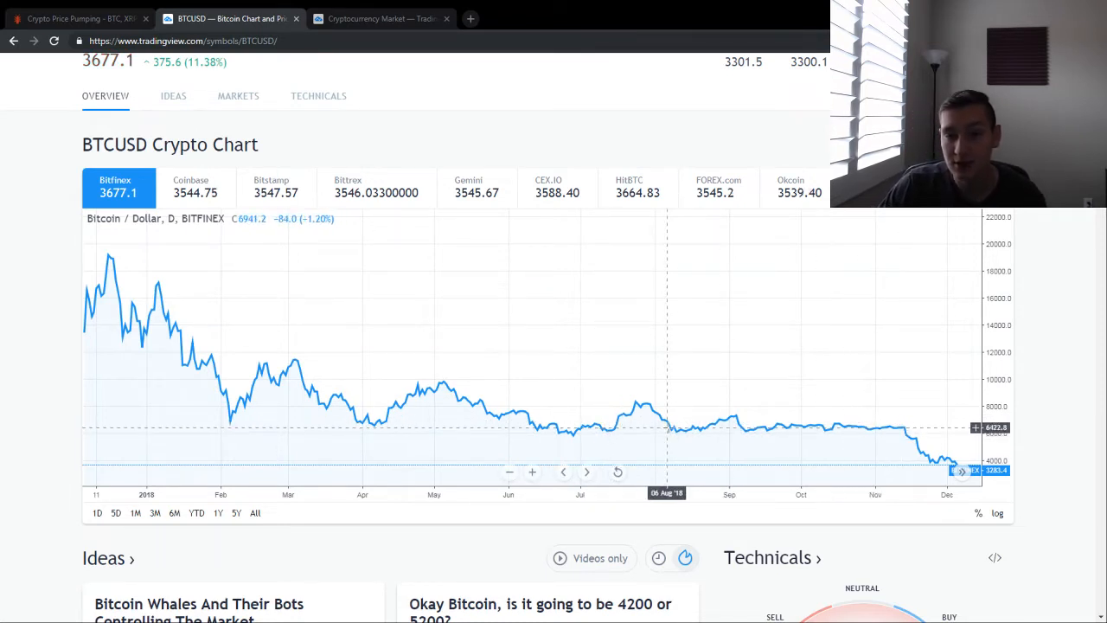
pyautogui.moveTo(843, 444)
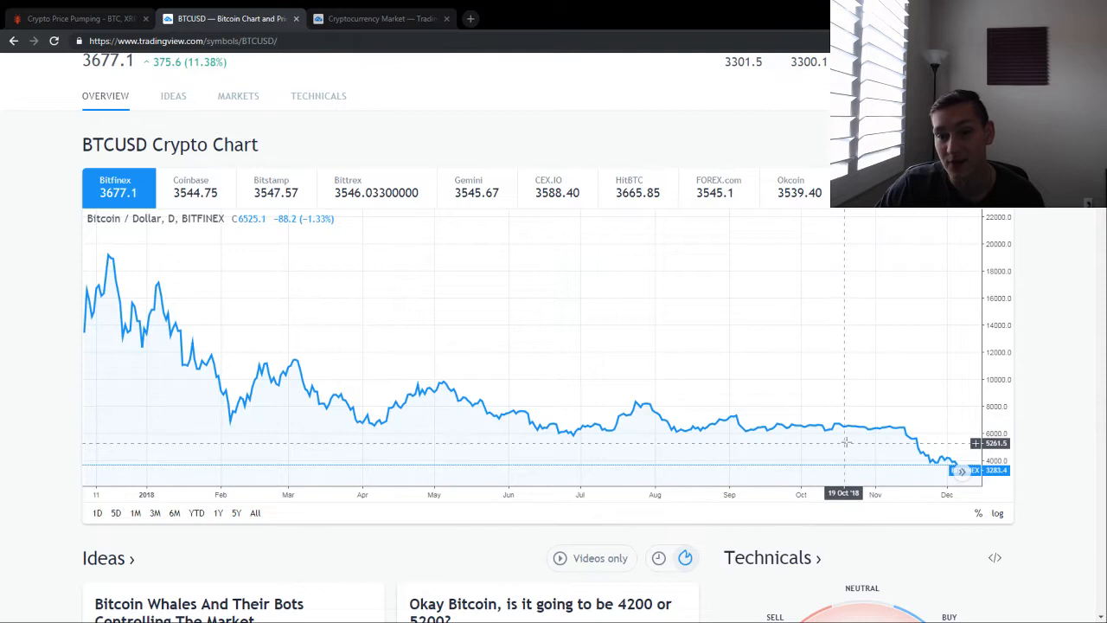
pyautogui.moveTo(906, 425)
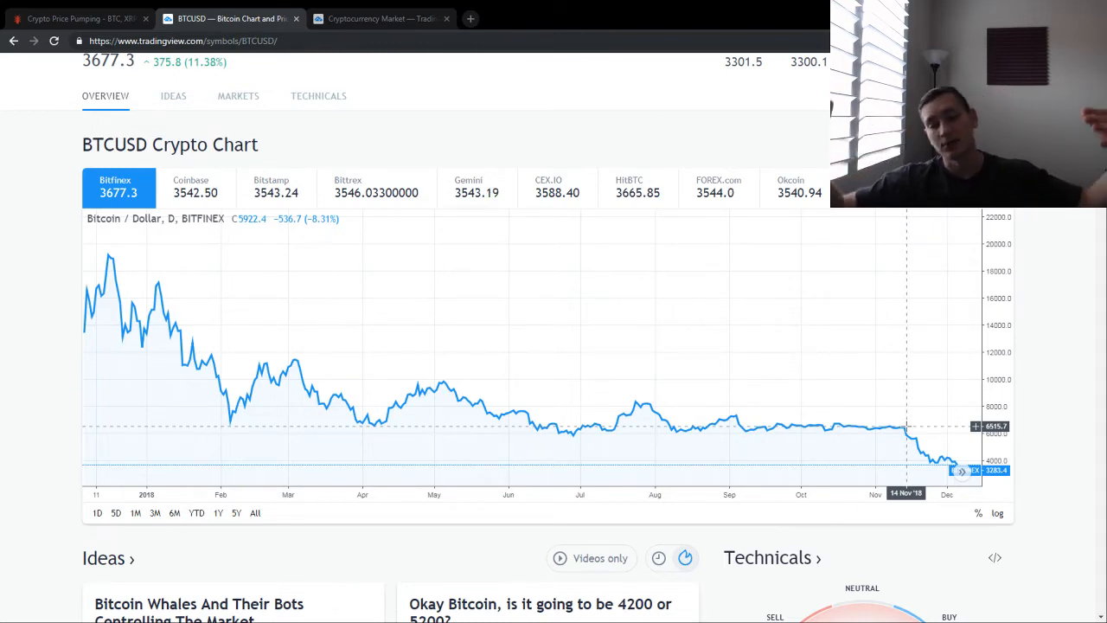
pyautogui.moveTo(949, 470)
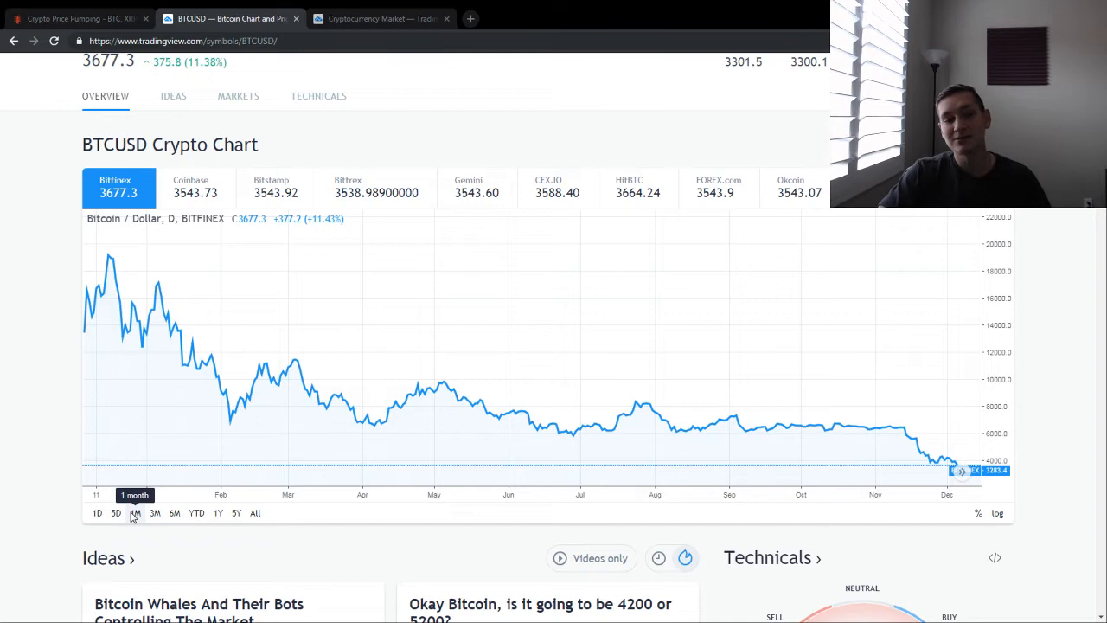
# Switch the BTCUSD chart to the 1M range of 30-minute price data
pyautogui.click(134, 512)
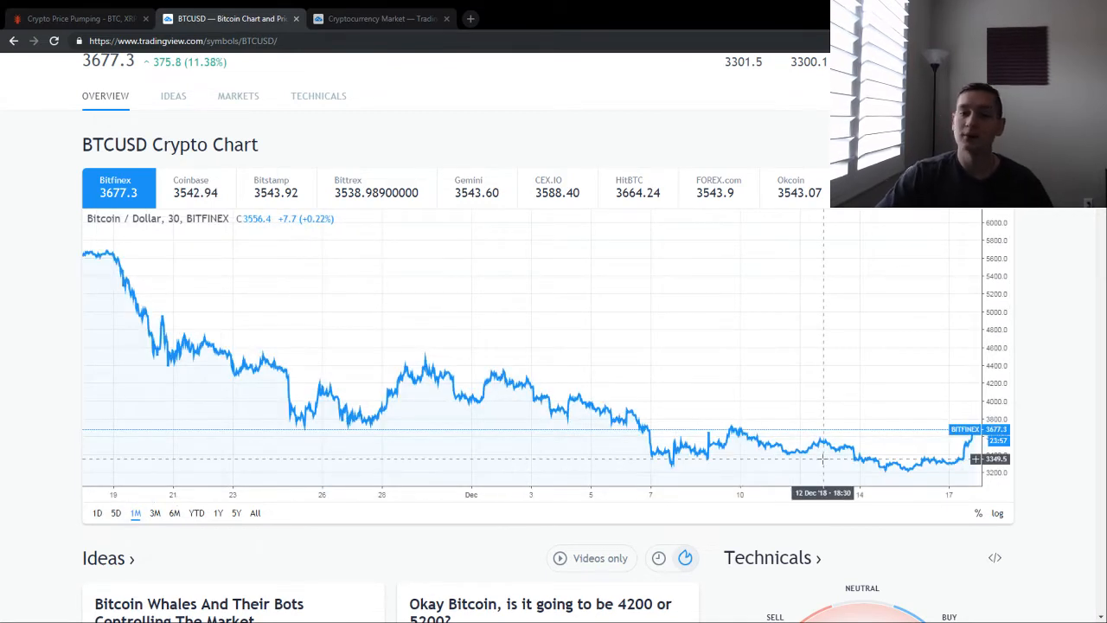
pyautogui.moveTo(910, 462)
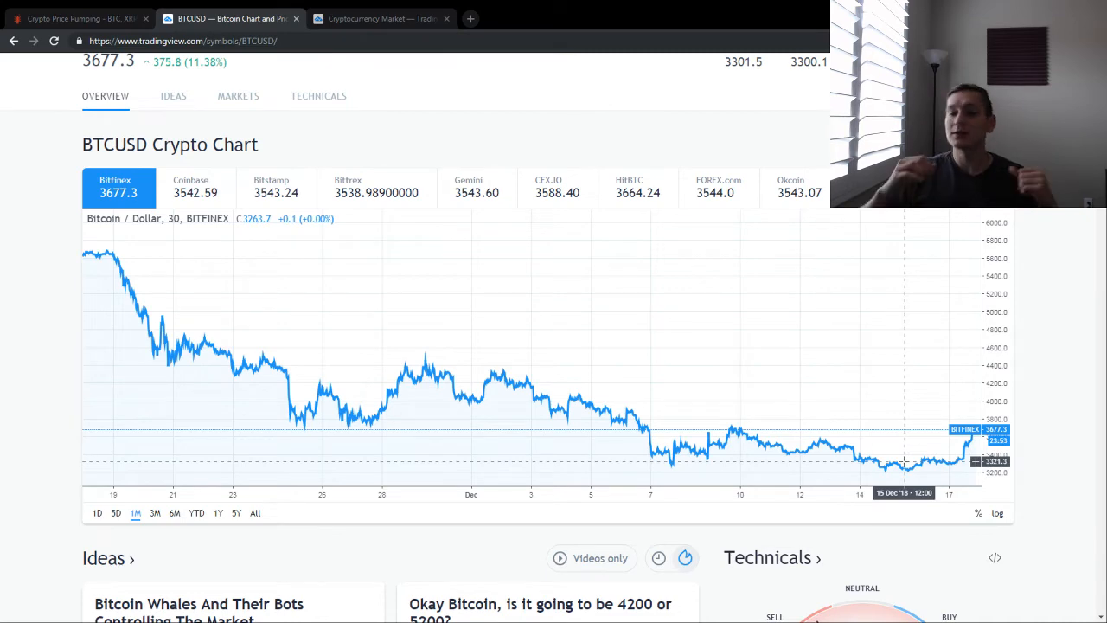
pyautogui.moveTo(251, 454)
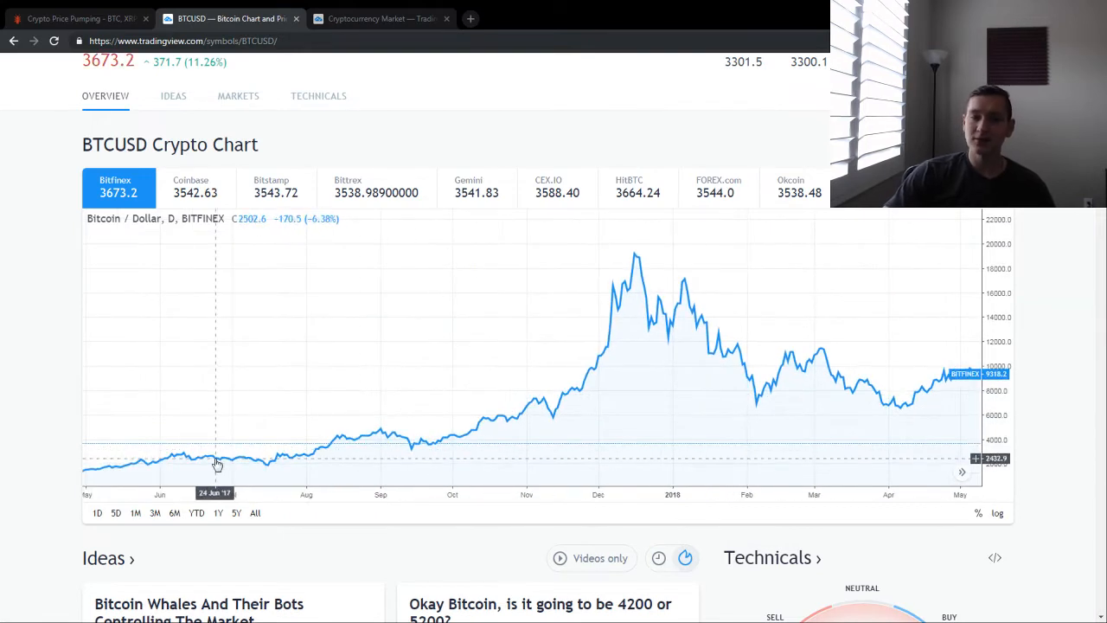
pyautogui.moveTo(219, 418)
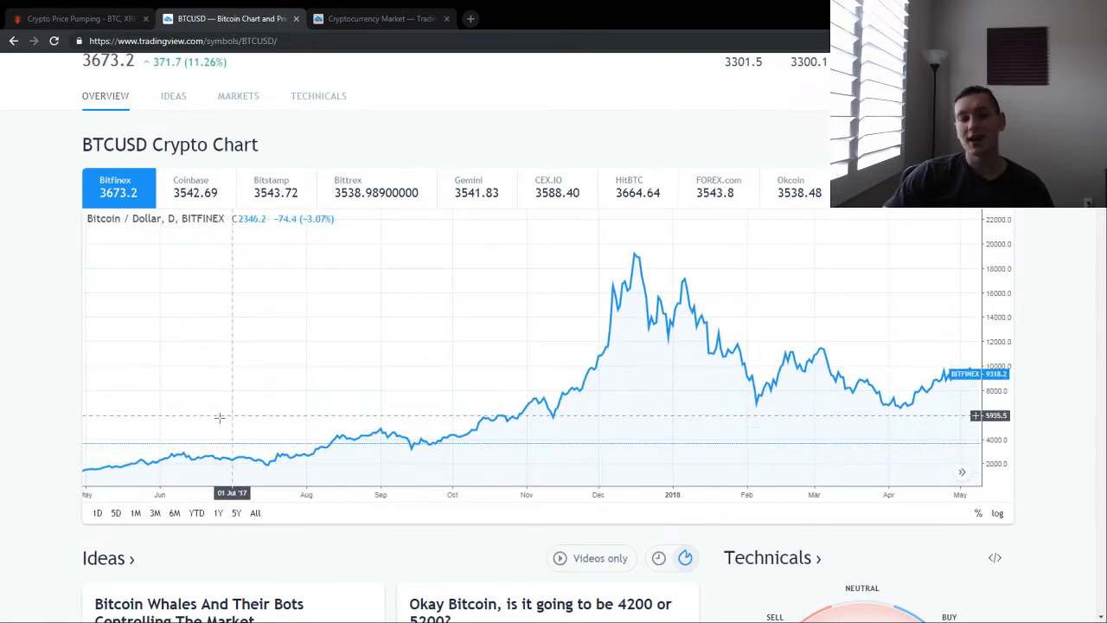
pyautogui.moveTo(245, 459)
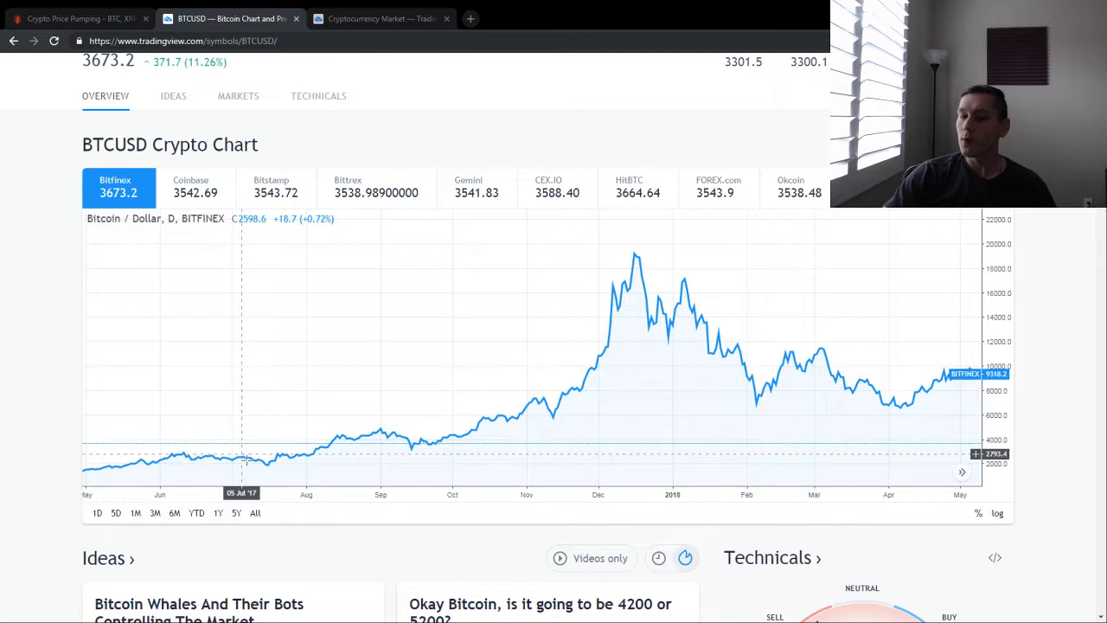
pyautogui.moveTo(477, 420)
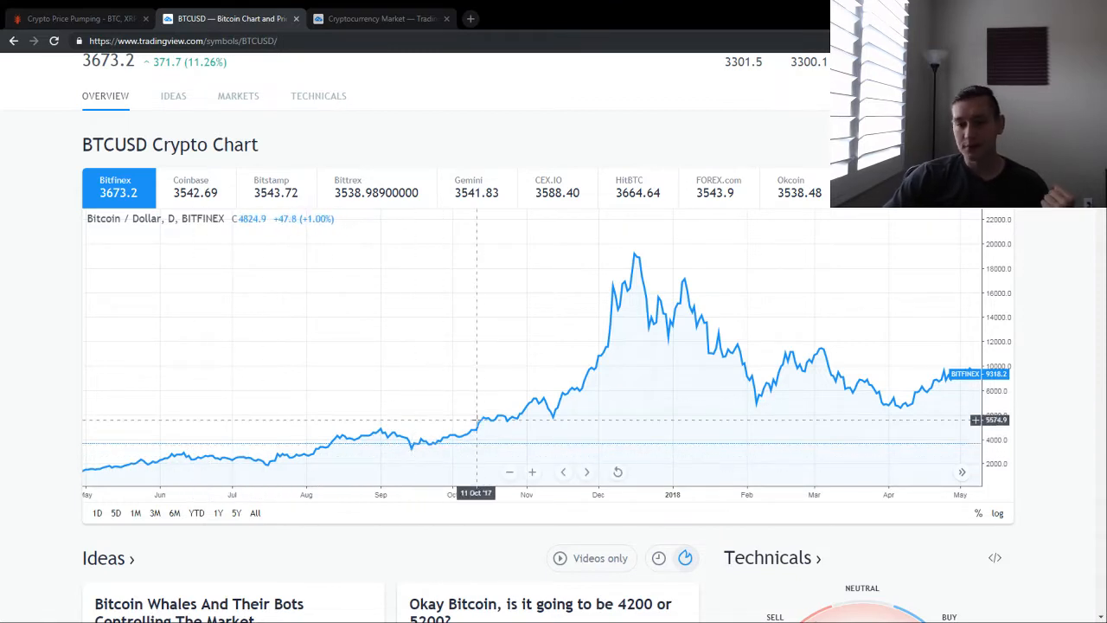
pyautogui.moveTo(590, 375)
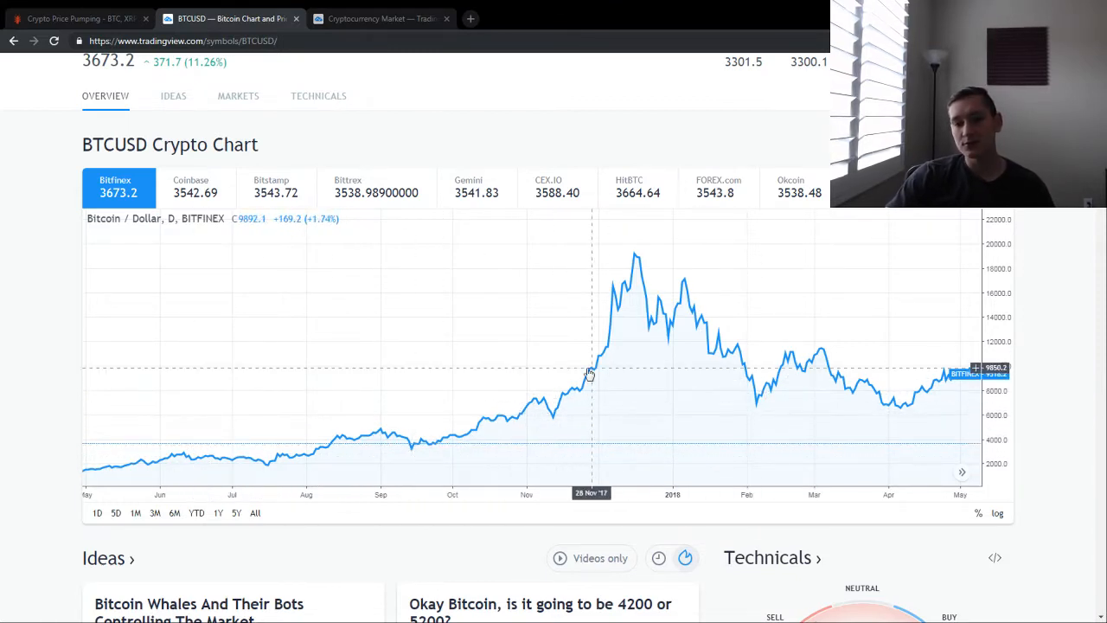
pyautogui.moveTo(558, 268)
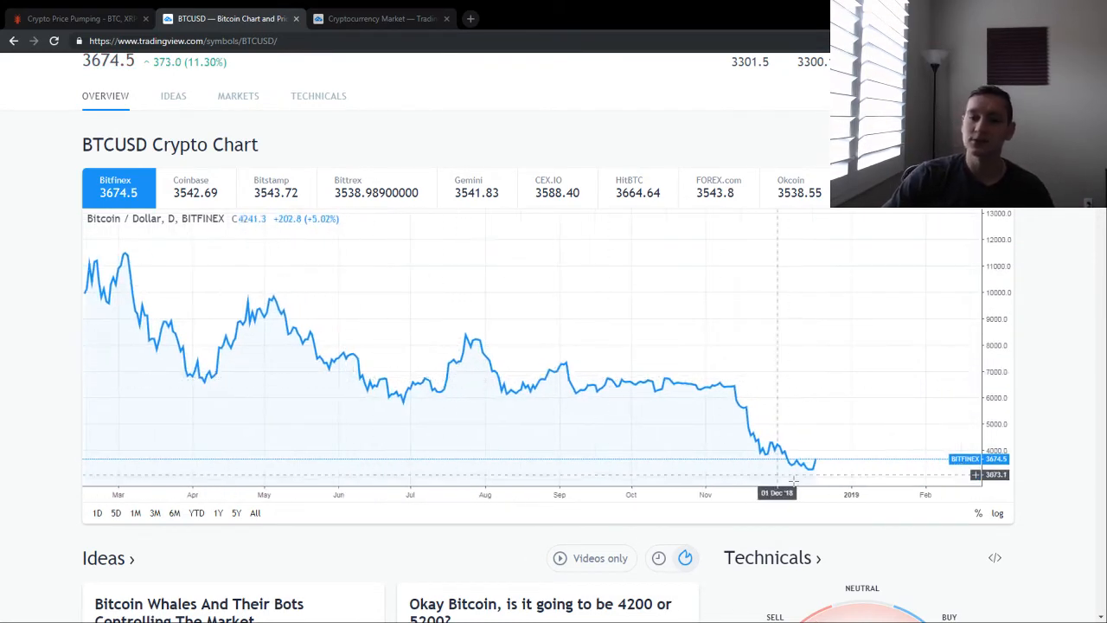
pyautogui.moveTo(876, 454)
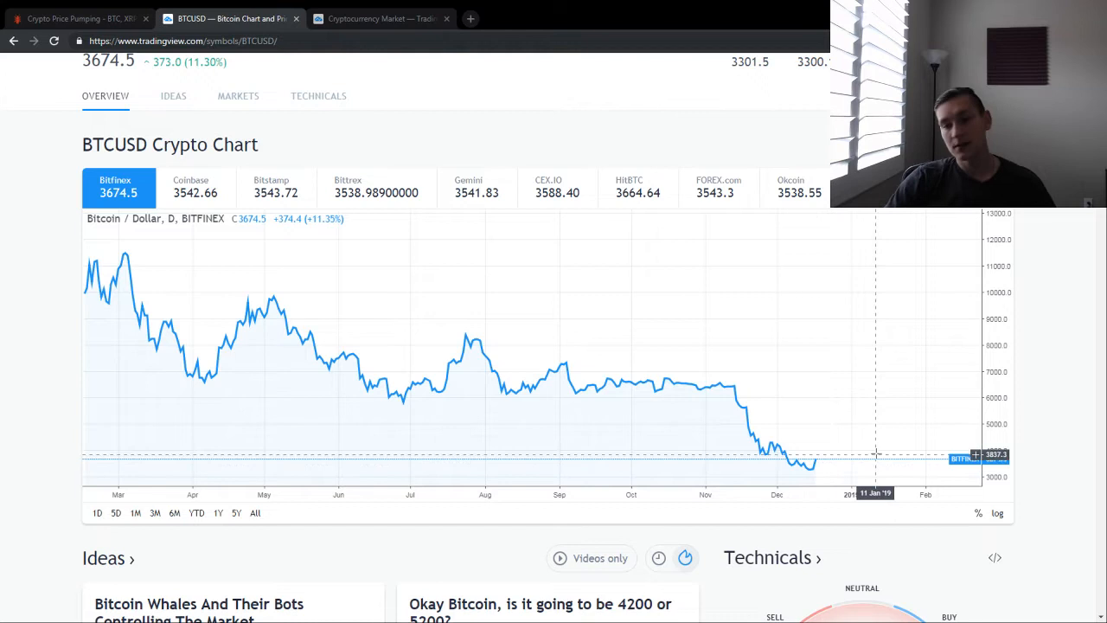
pyautogui.moveTo(837, 467)
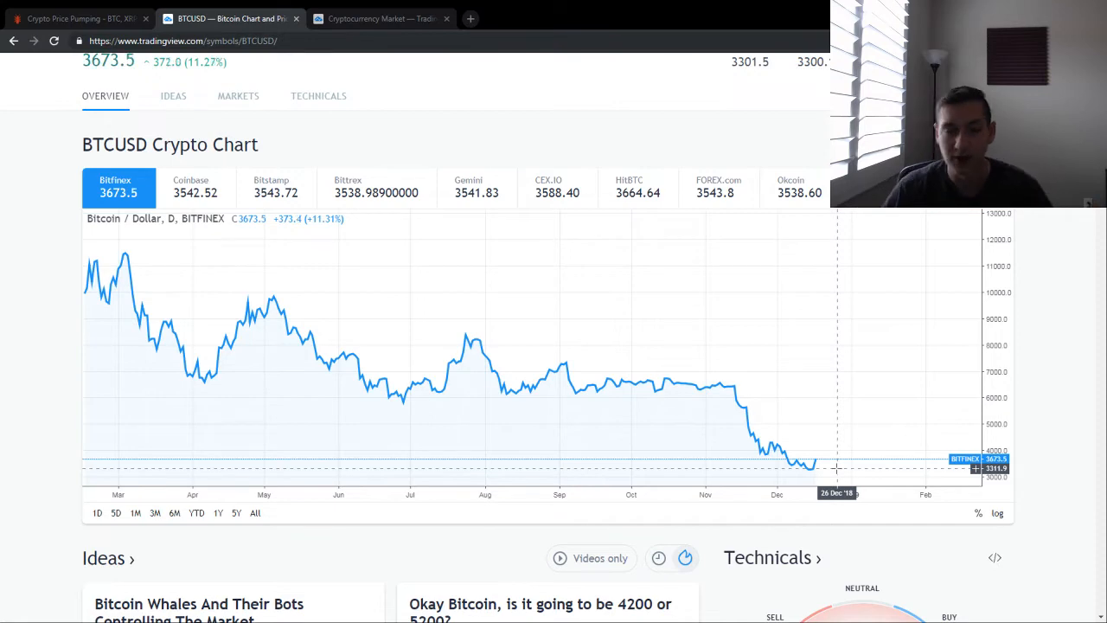
# Scroll through the crypto-pump article briefly, then return to the BTCUSD chart tab
pyautogui.click(78, 18)
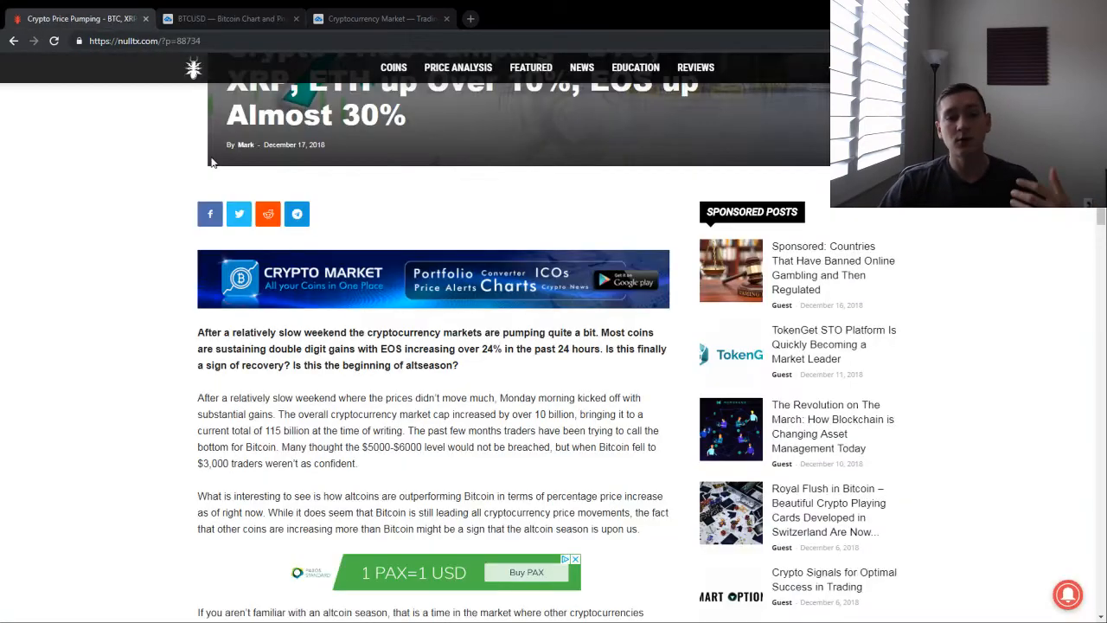
pyautogui.scroll(-3)
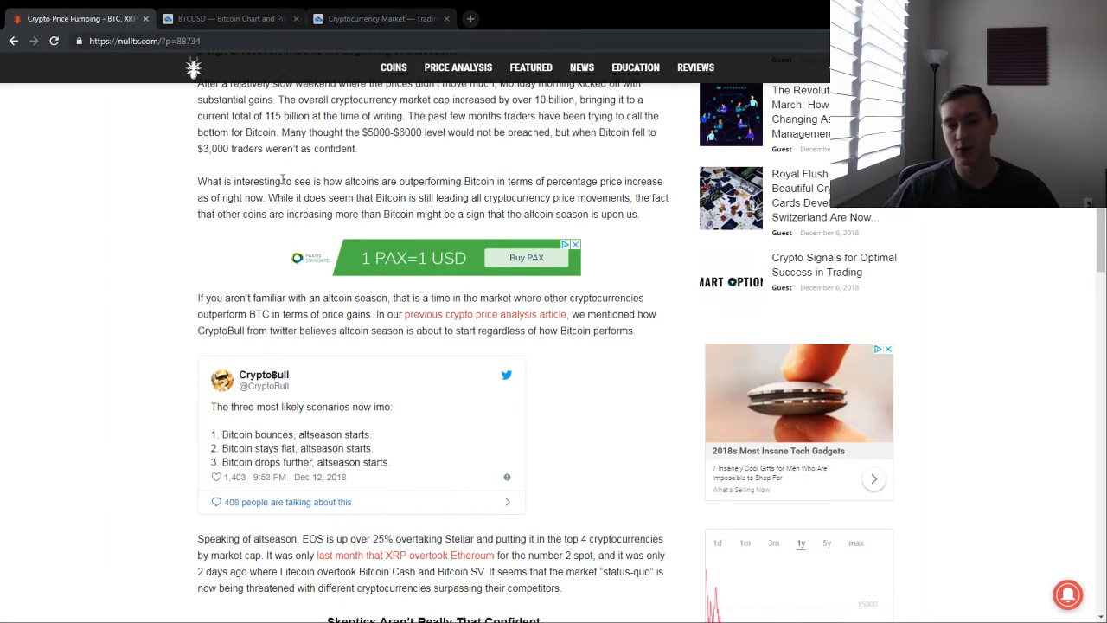
pyautogui.click(230, 18)
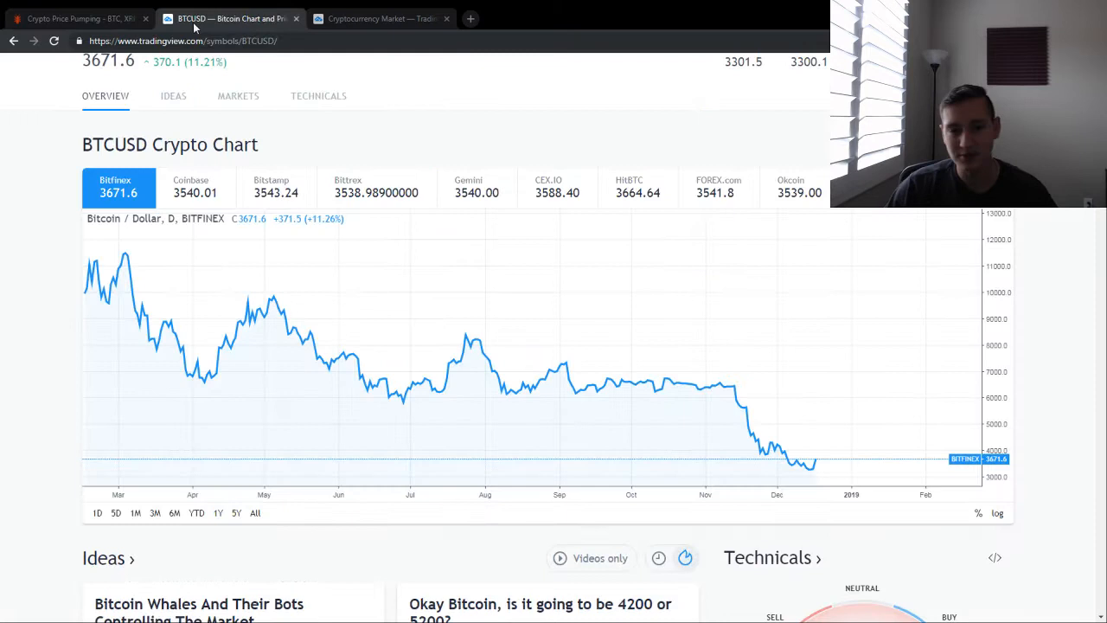
# Show the Cryptocurrency Market prices table, with Bitcoin at 3,694.0, up 11.89%
pyautogui.click(378, 18)
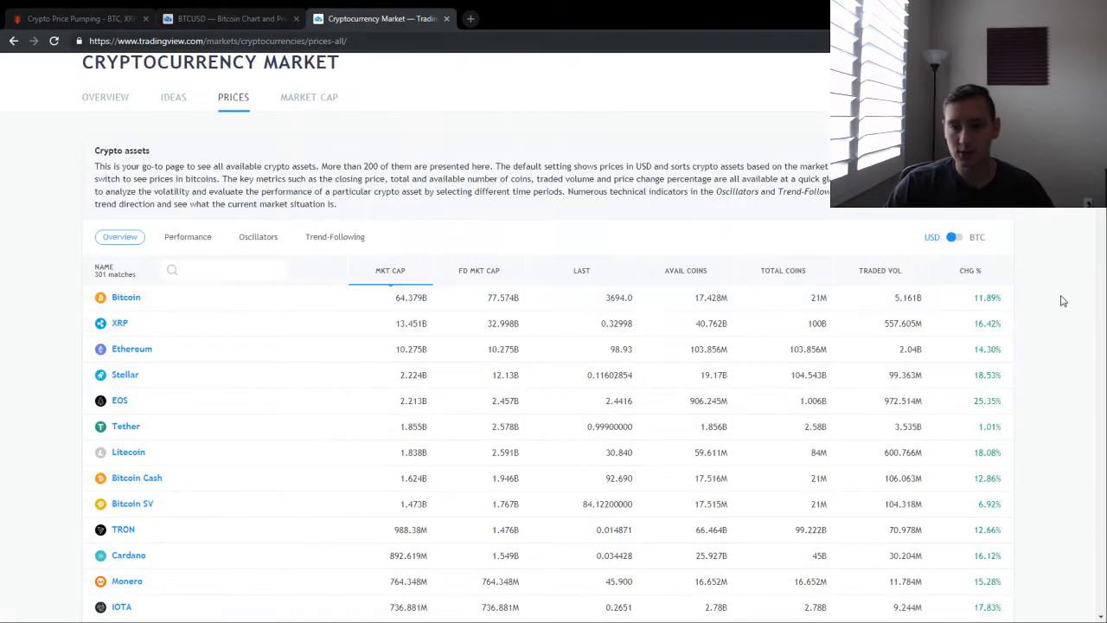
pyautogui.moveTo(592, 393)
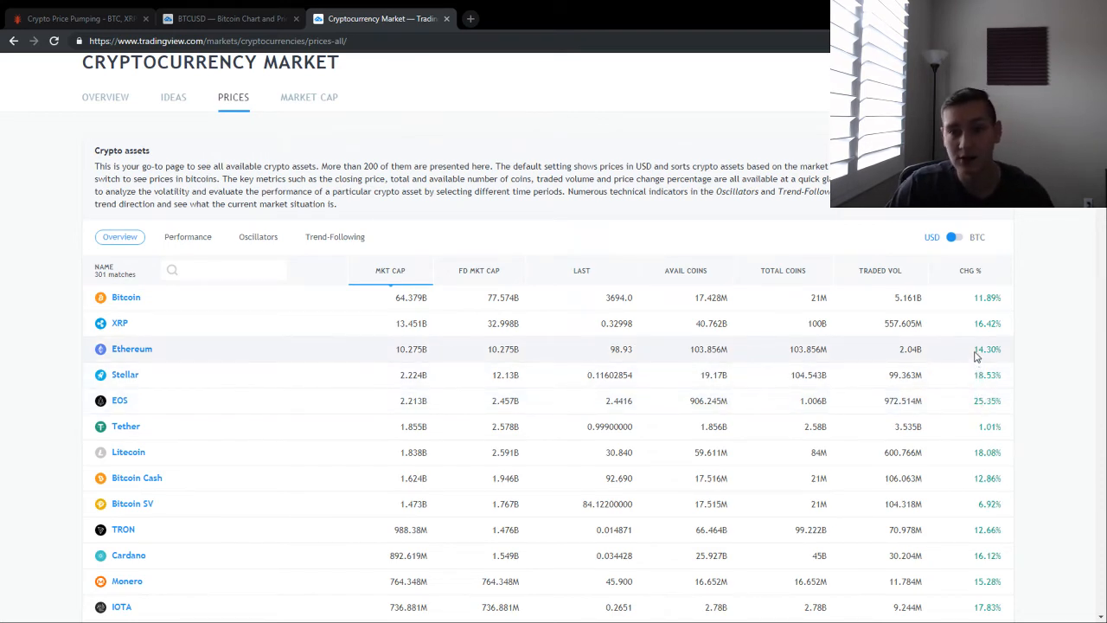
pyautogui.moveTo(982, 477)
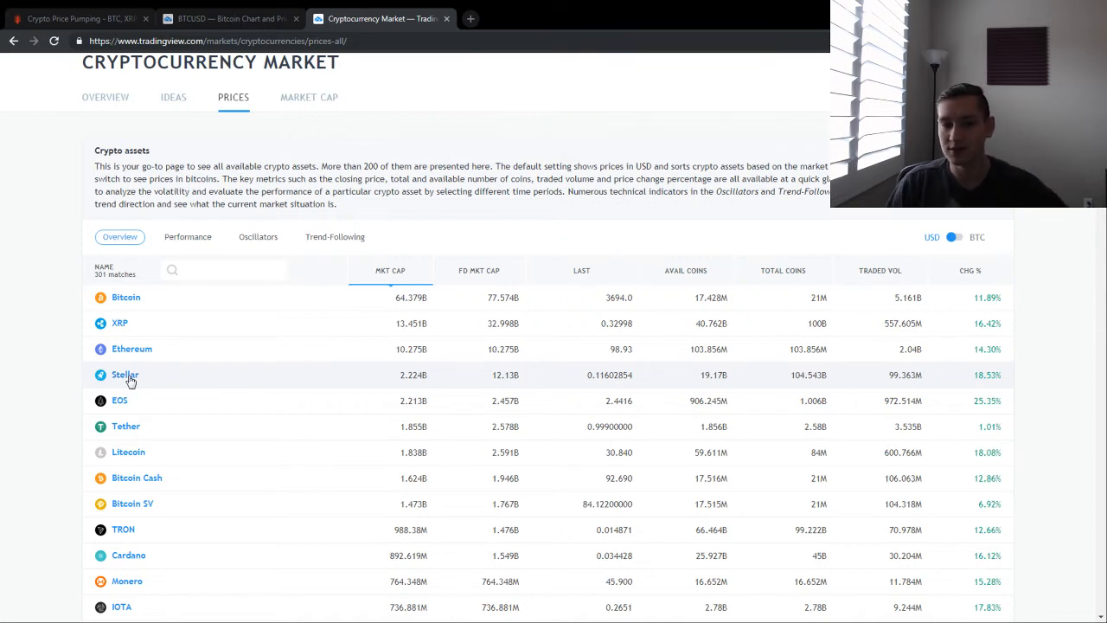
pyautogui.moveTo(168, 452)
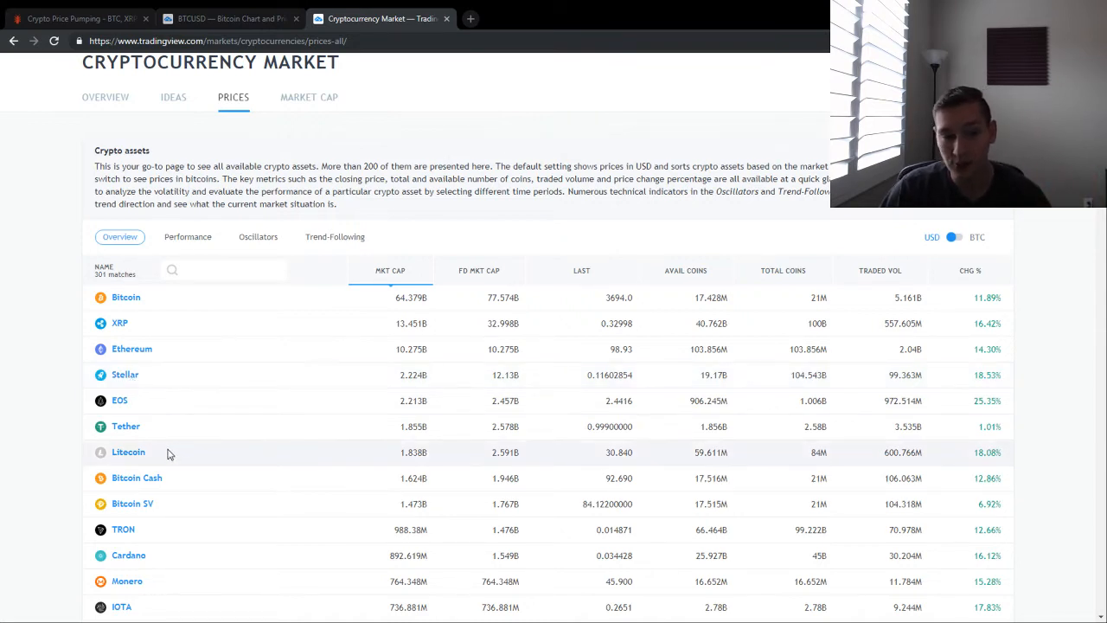
pyautogui.moveTo(178, 456)
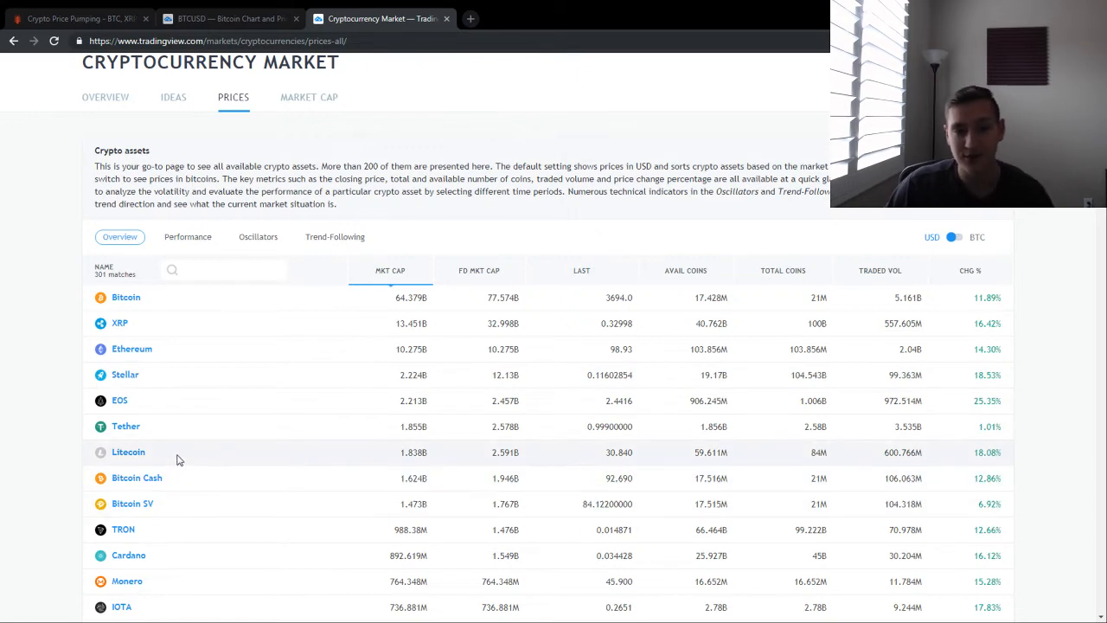
pyautogui.moveTo(189, 461)
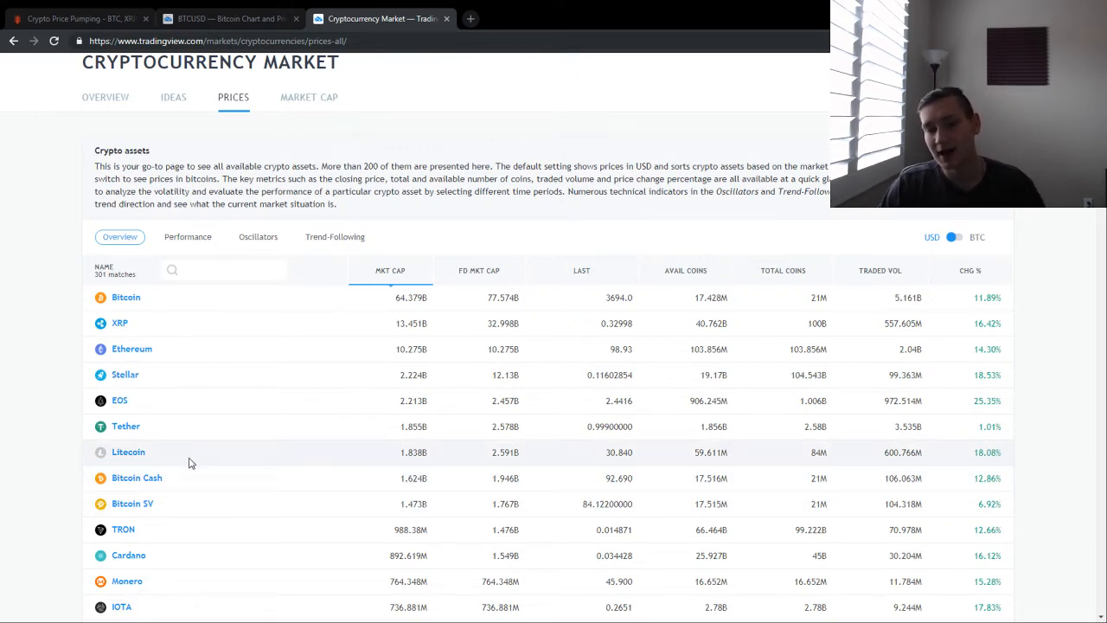
pyautogui.moveTo(182, 400)
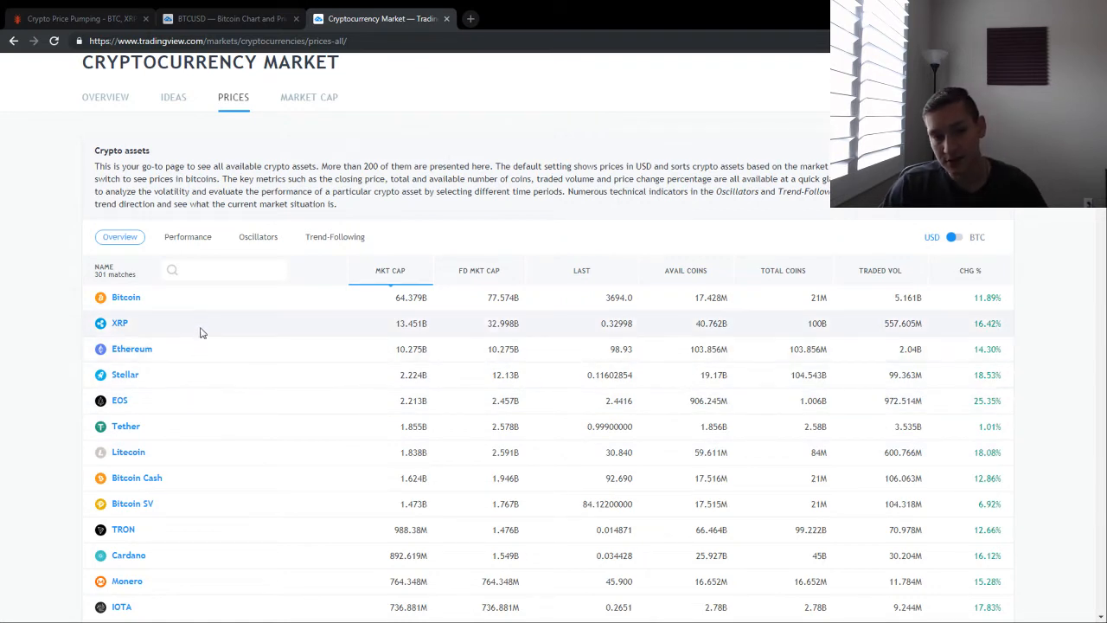
pyautogui.moveTo(212, 337)
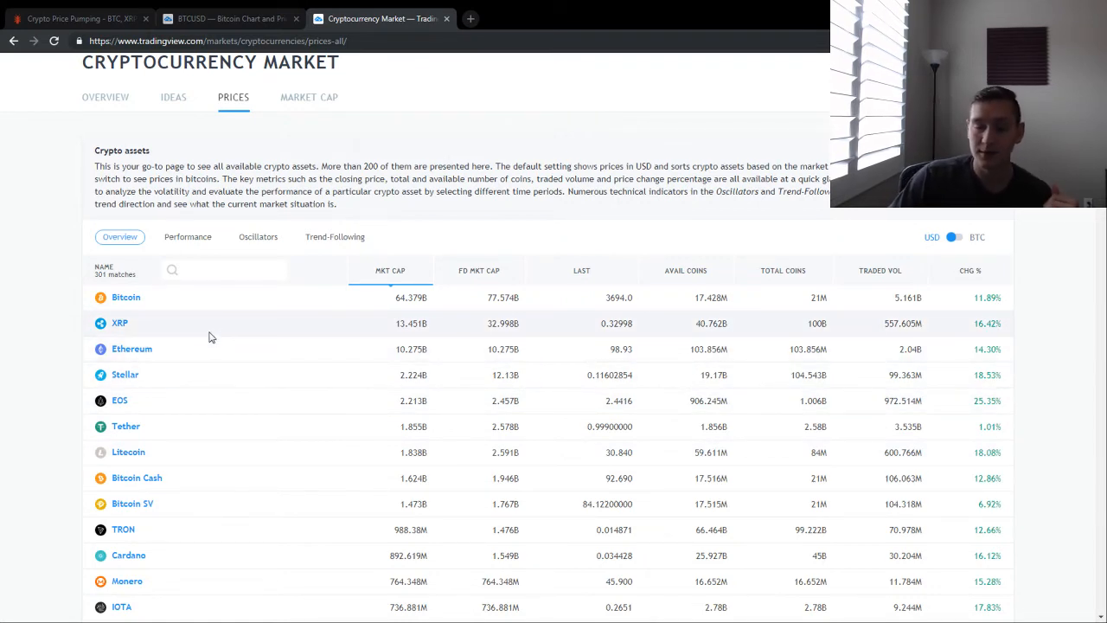
pyautogui.moveTo(193, 331)
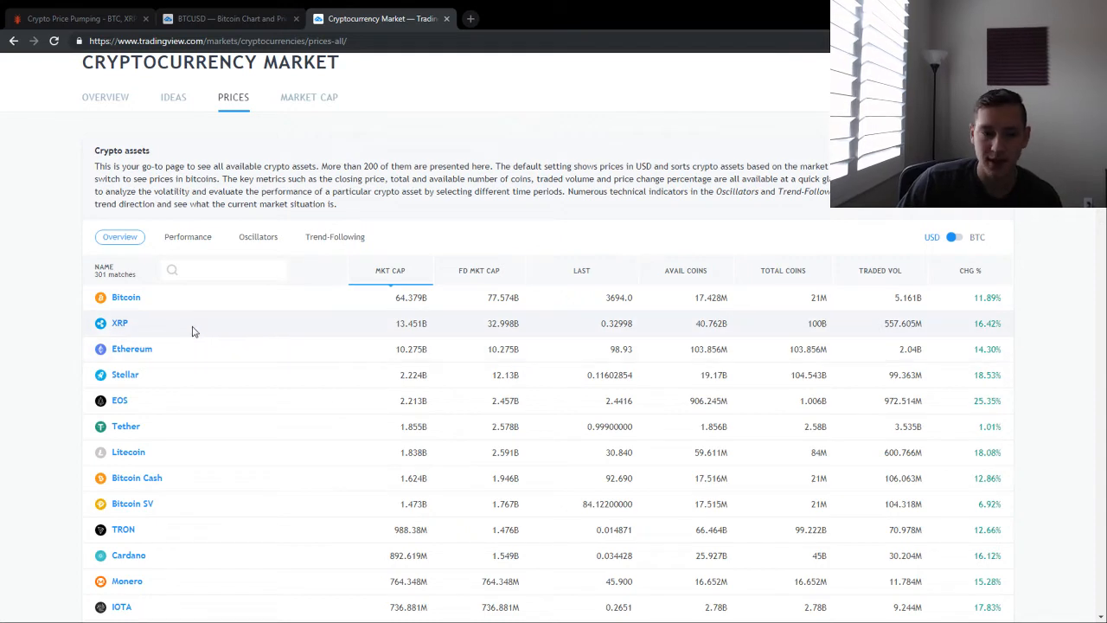
pyautogui.moveTo(215, 385)
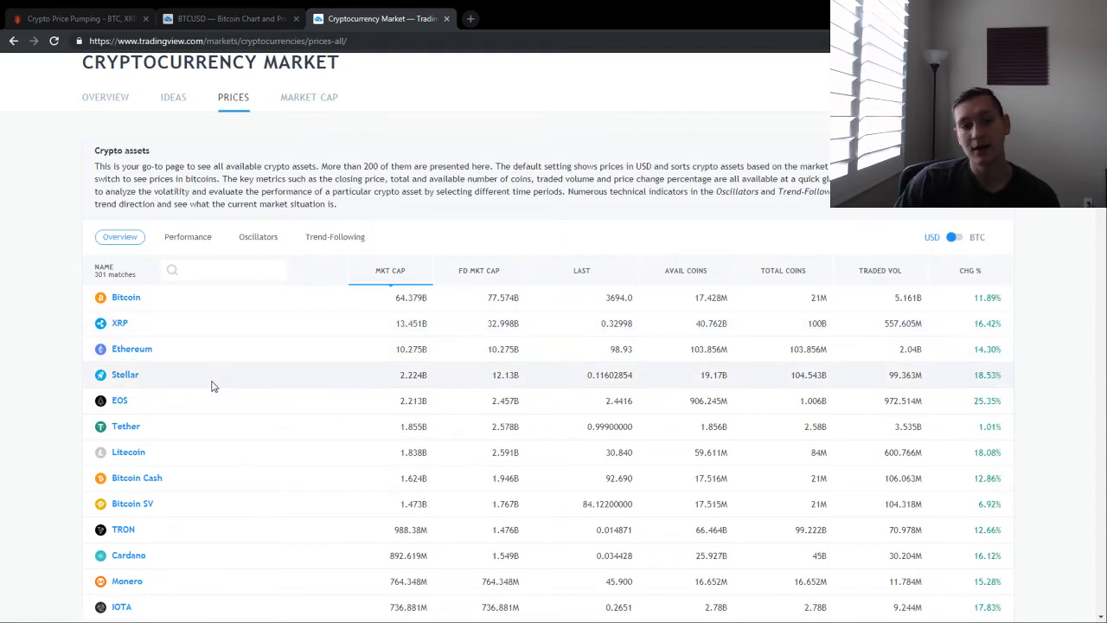
pyautogui.moveTo(245, 413)
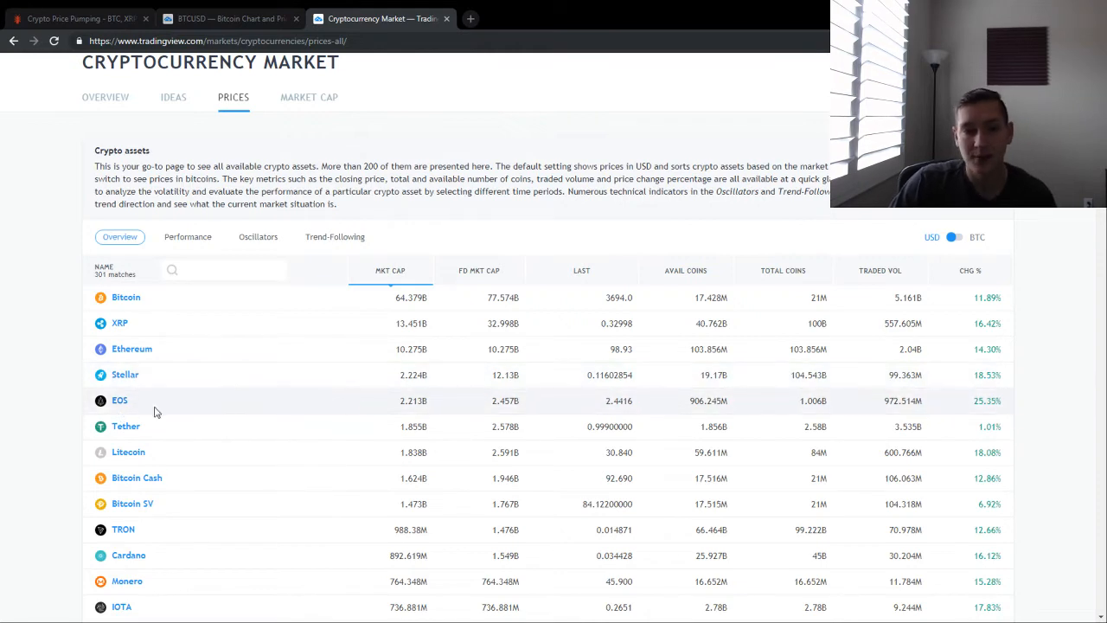
pyautogui.moveTo(310, 386)
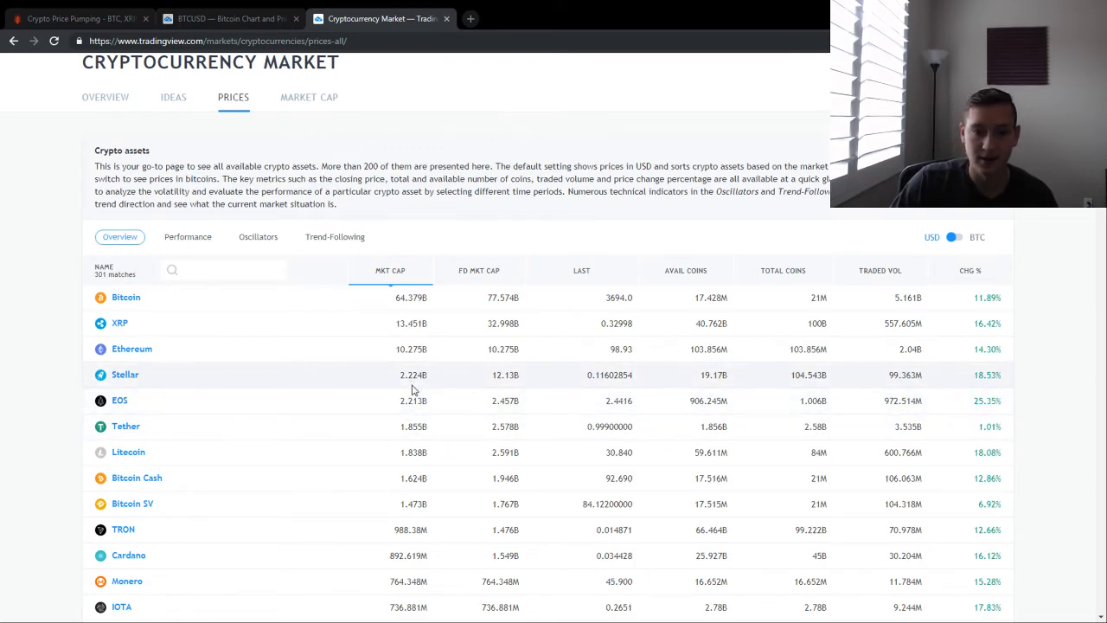
# Reload the crypto prices table via the article tab and scroll down the coin list
pyautogui.click(78, 18)
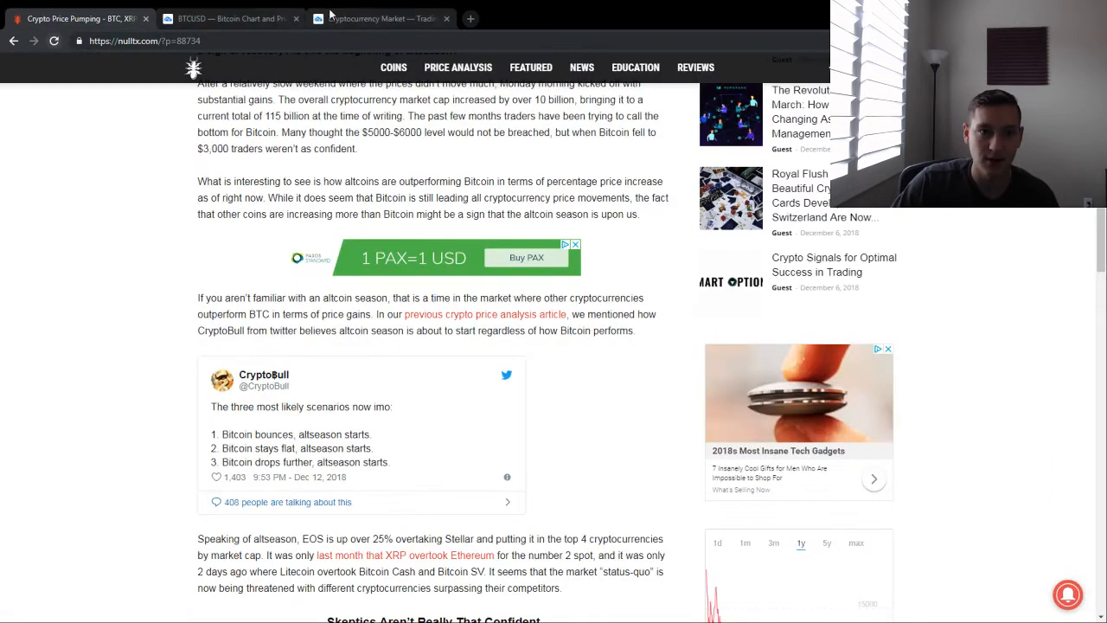
pyautogui.click(380, 18)
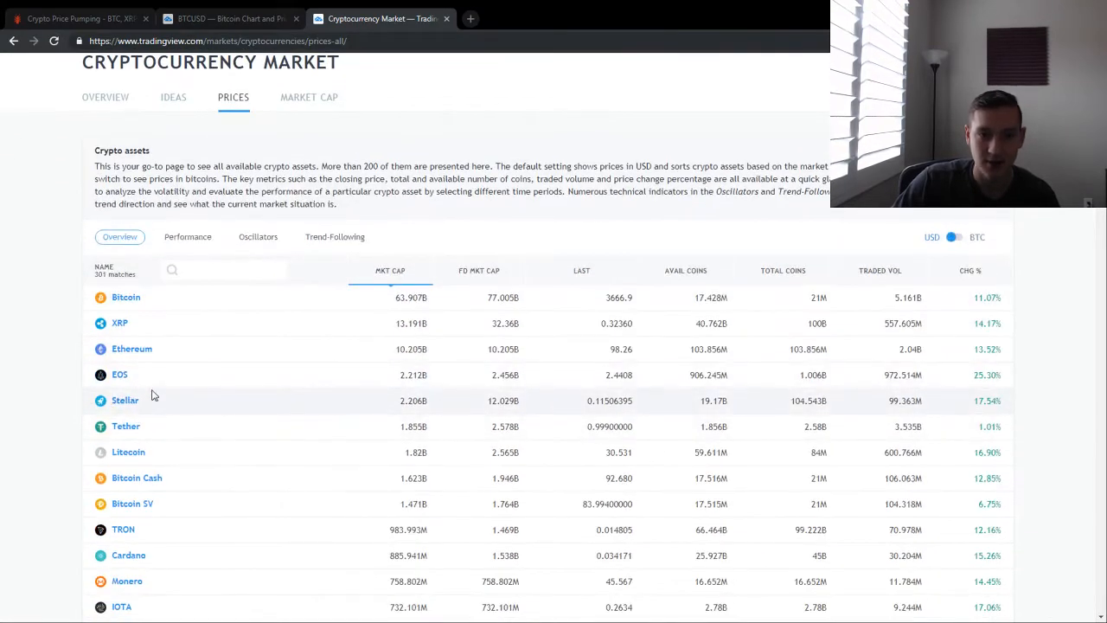
pyautogui.moveTo(302, 389)
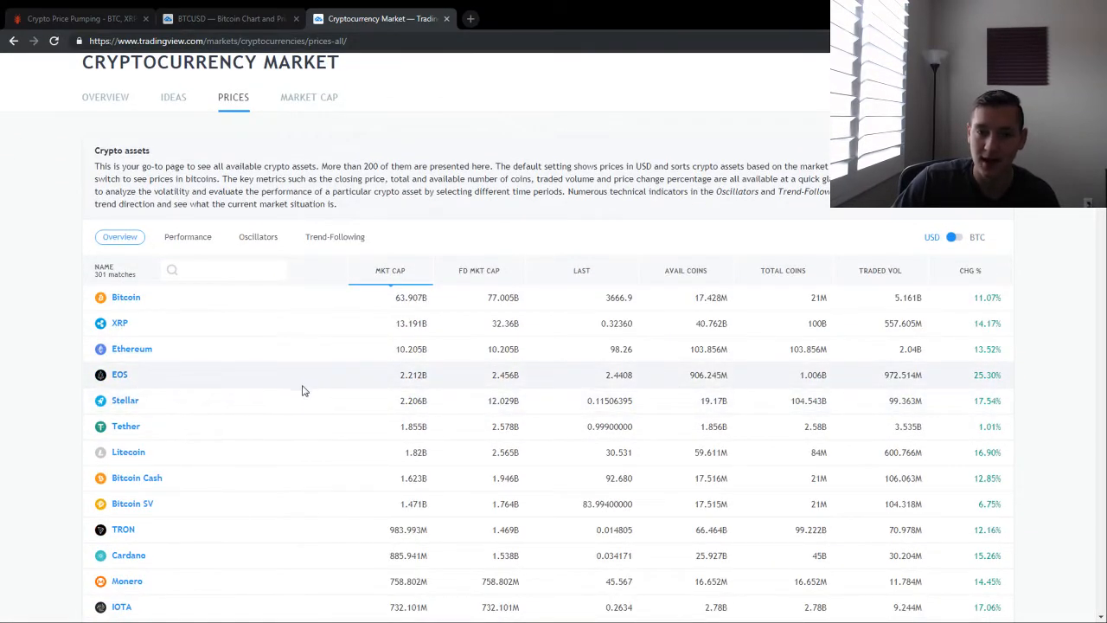
pyautogui.scroll(-3)
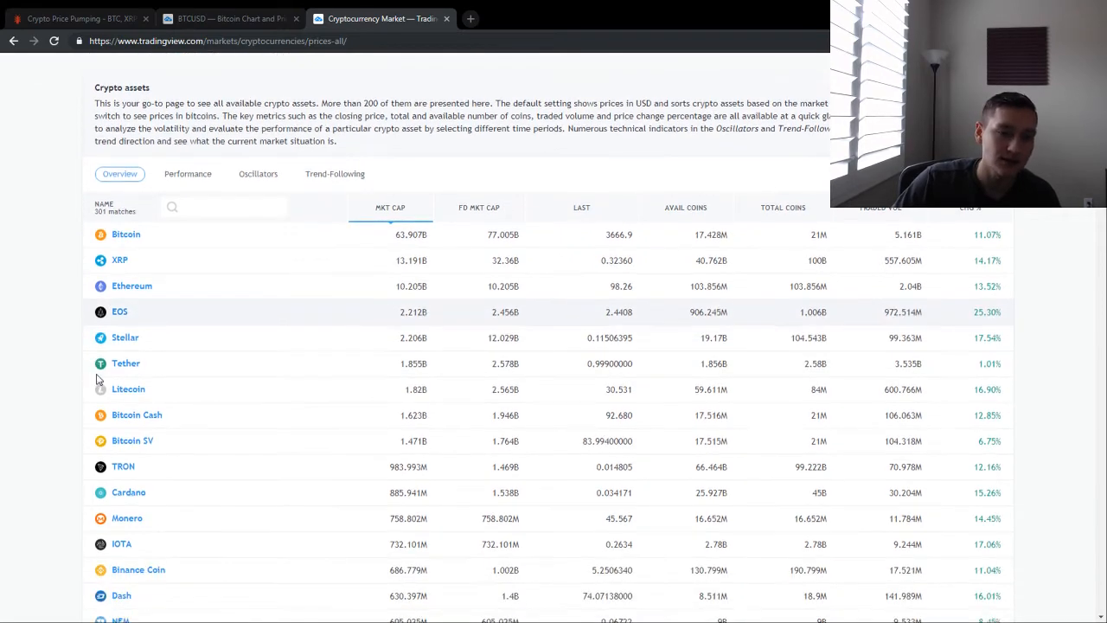
pyautogui.scroll(-3)
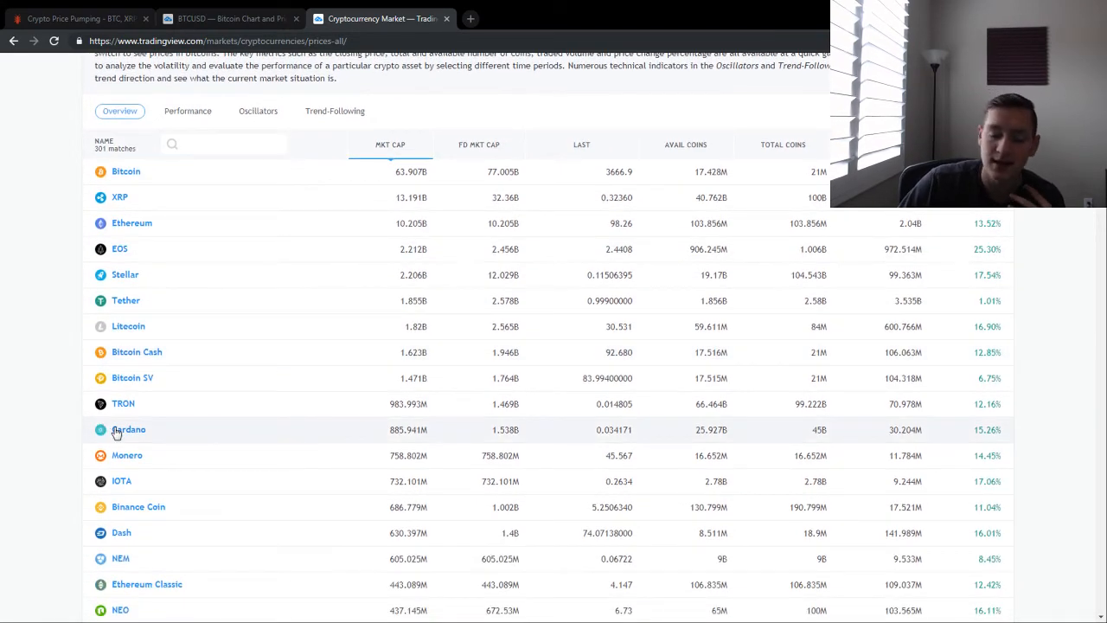
pyautogui.moveTo(206, 403)
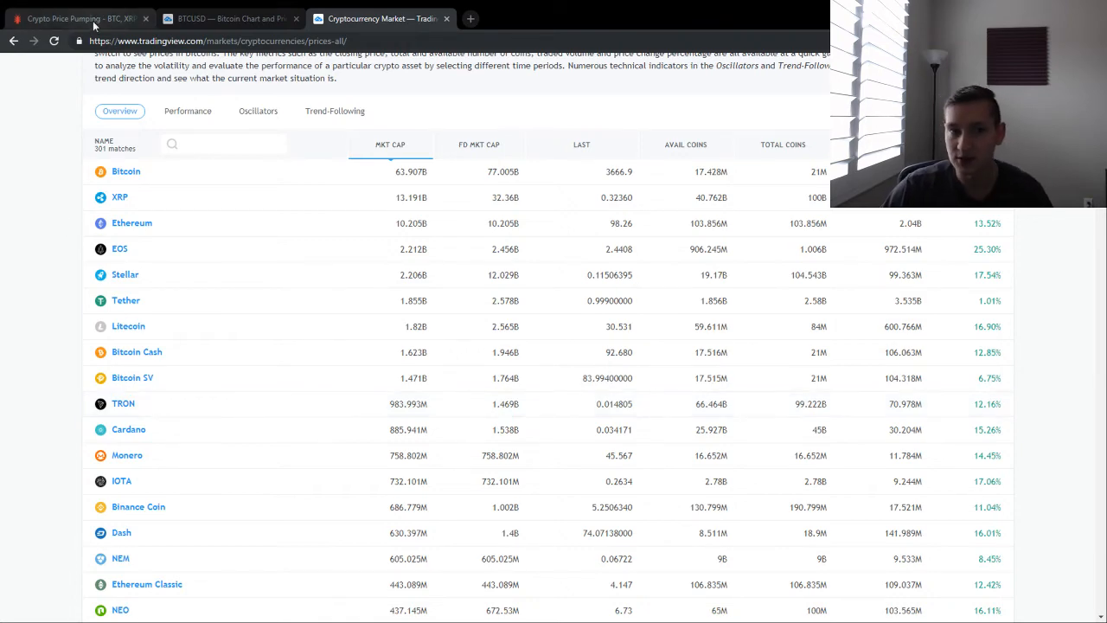
# Scroll the NullTX article down to 'Skeptics Aren't Really That Confident' and its disclaimer
pyautogui.click(78, 18)
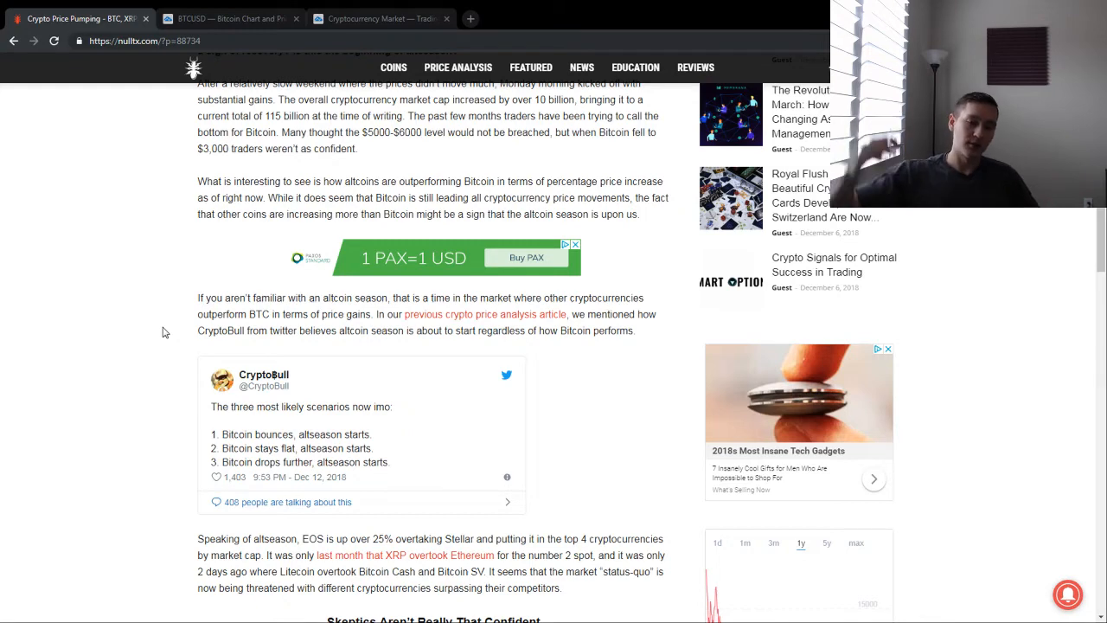
pyautogui.moveTo(112, 364)
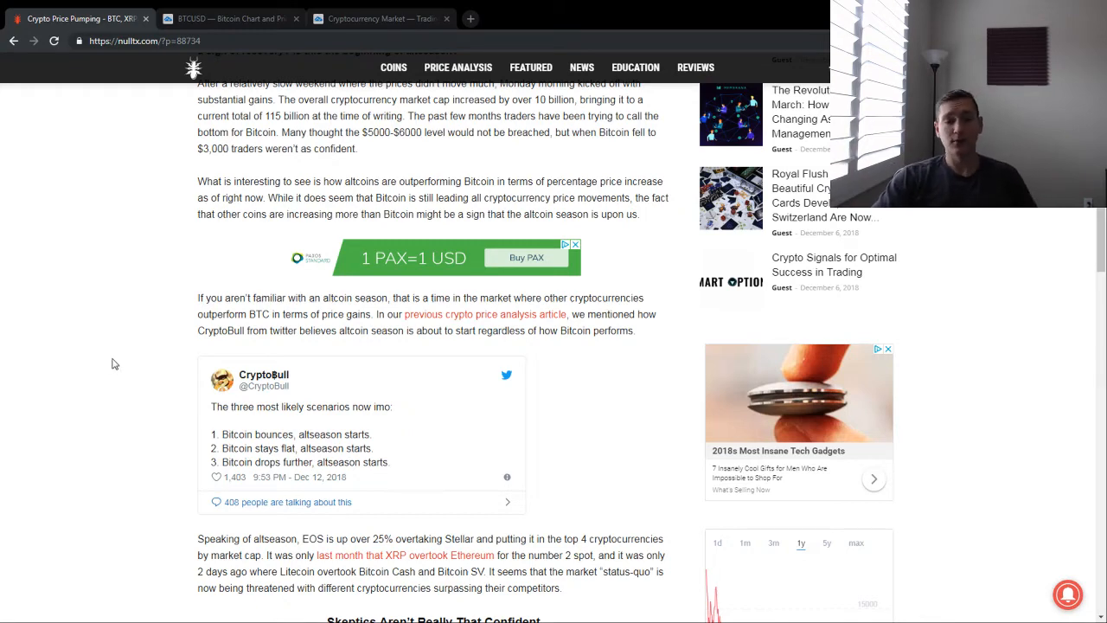
pyautogui.scroll(-3)
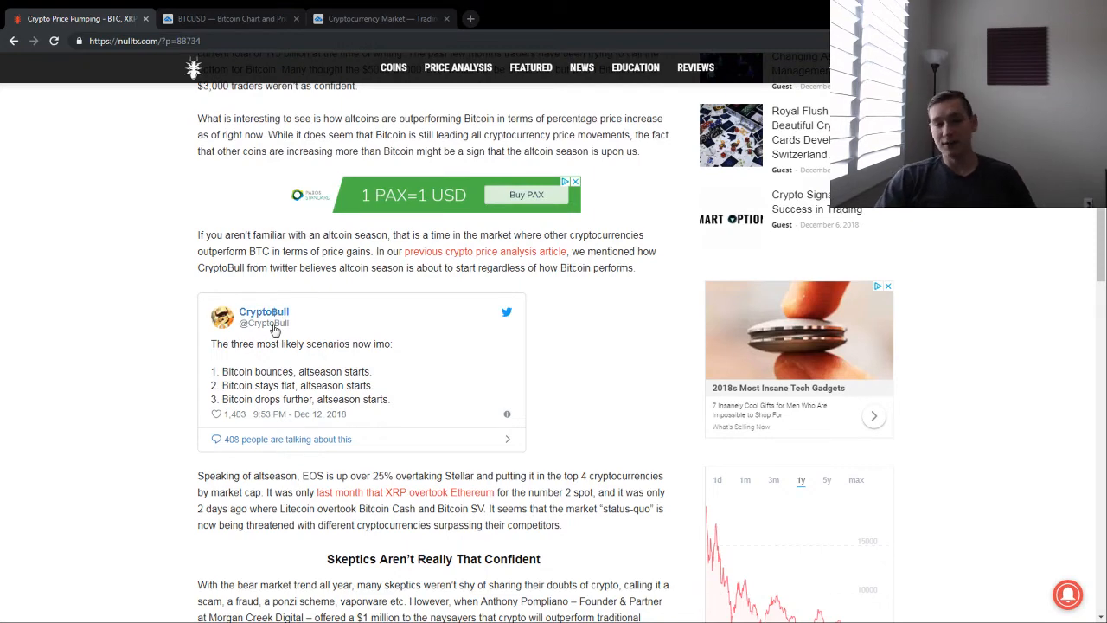
pyautogui.scroll(-3)
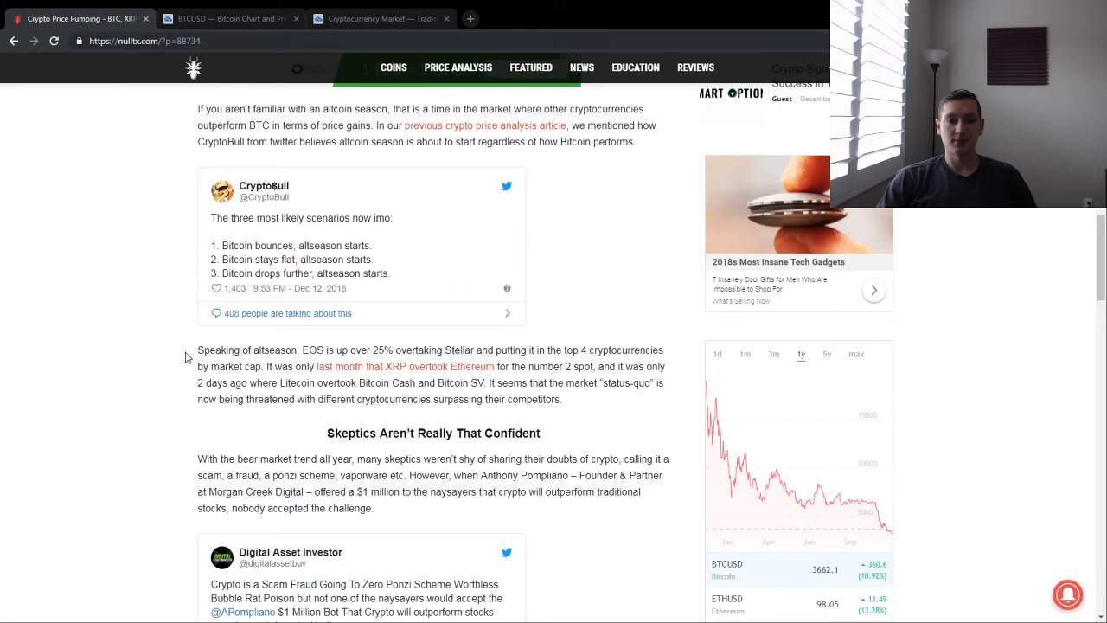
pyautogui.scroll(-3)
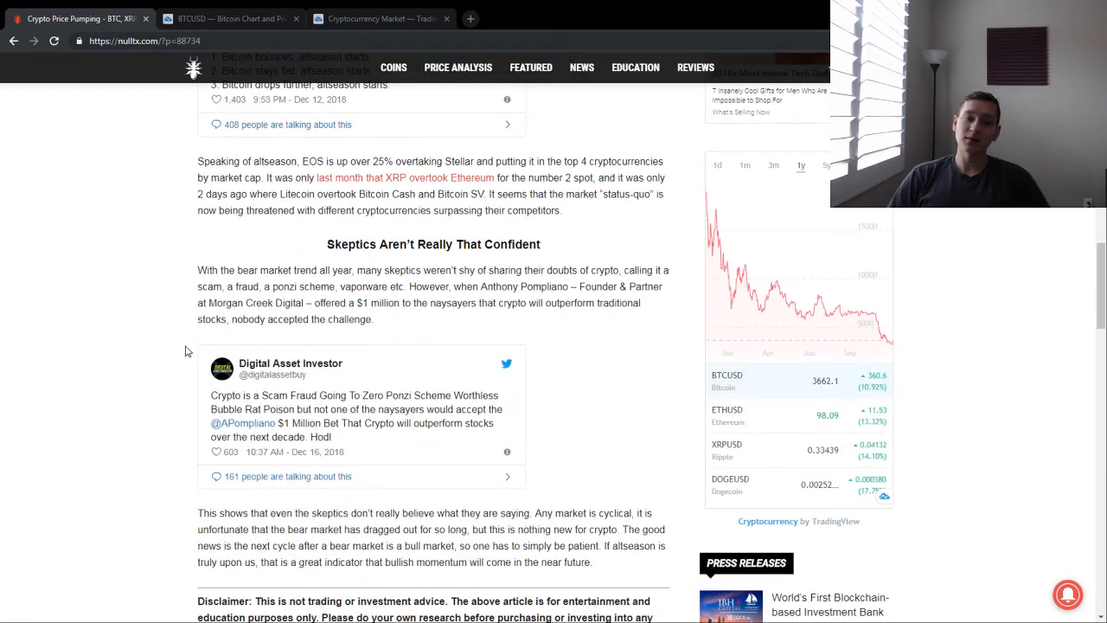